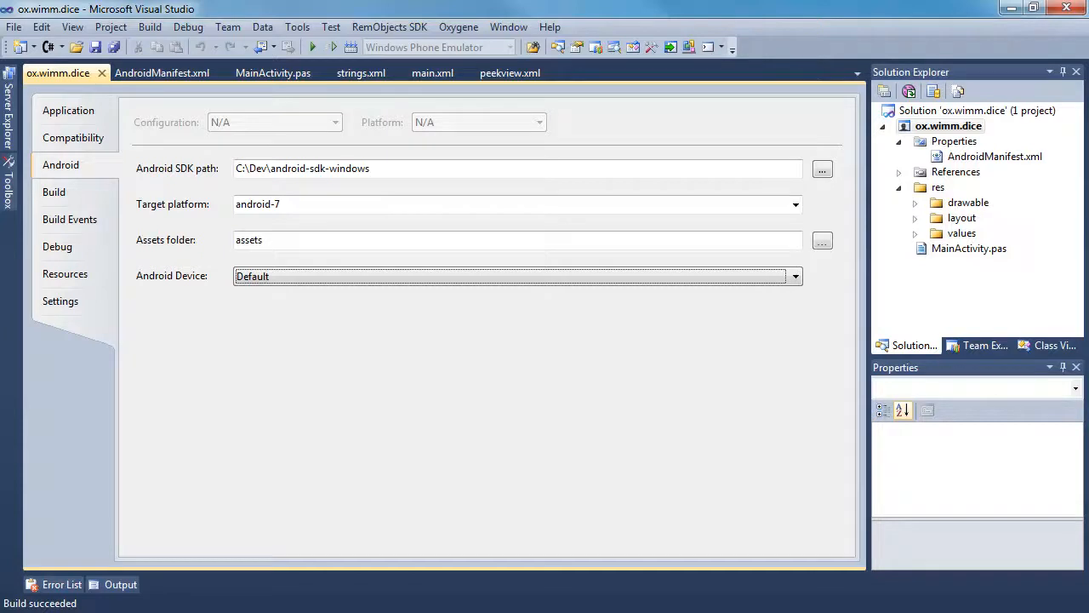
mouse_move(298, 205)
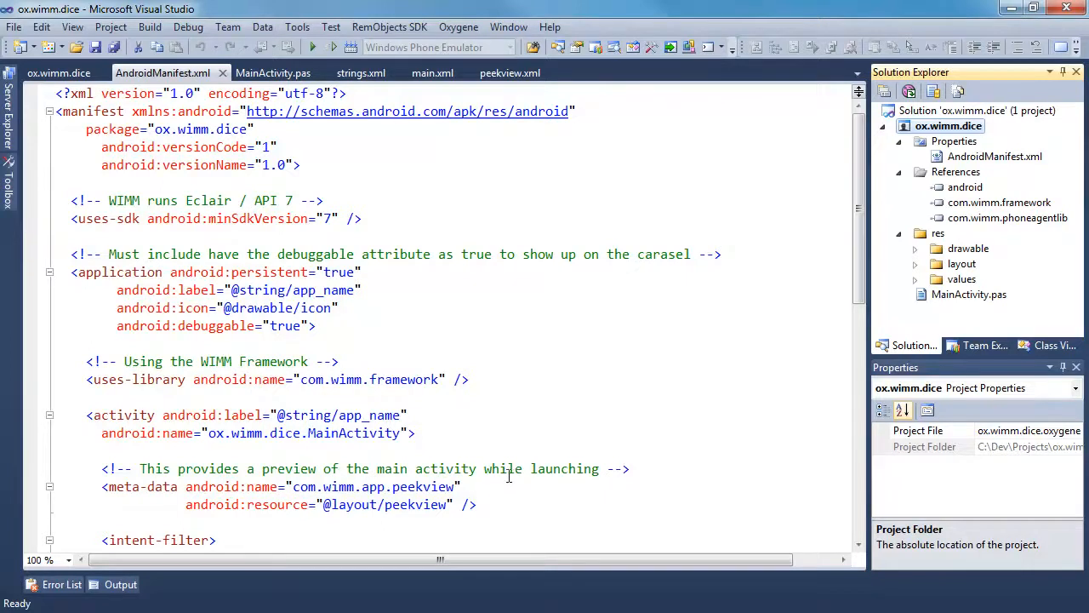
- Expand the res > layout folder to reveal main.xml and peekview.xml and inspect peekview.xml's properties
click(916, 263)
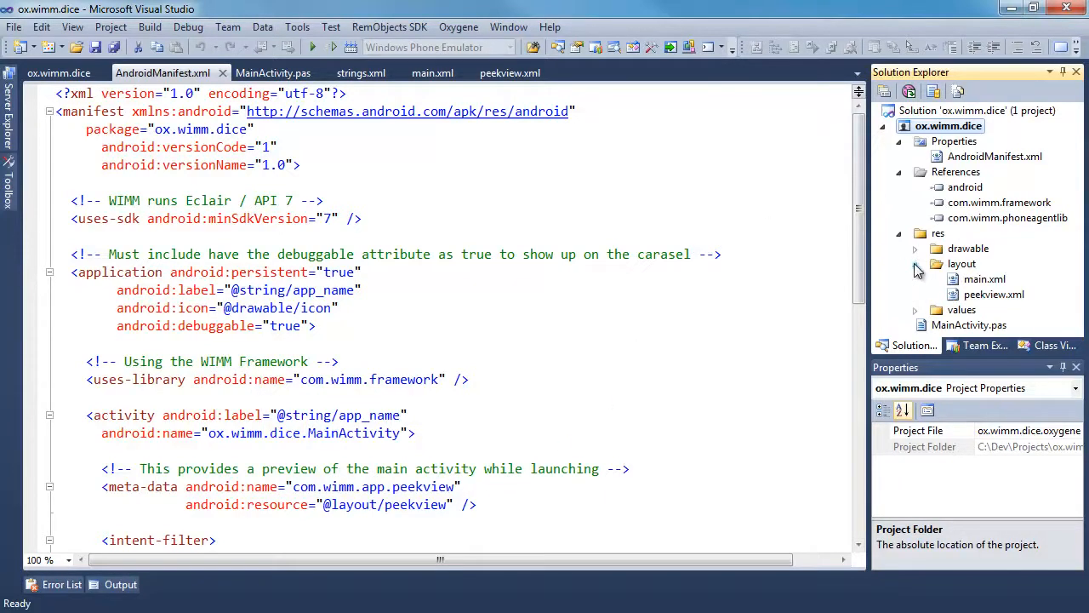
click(995, 294)
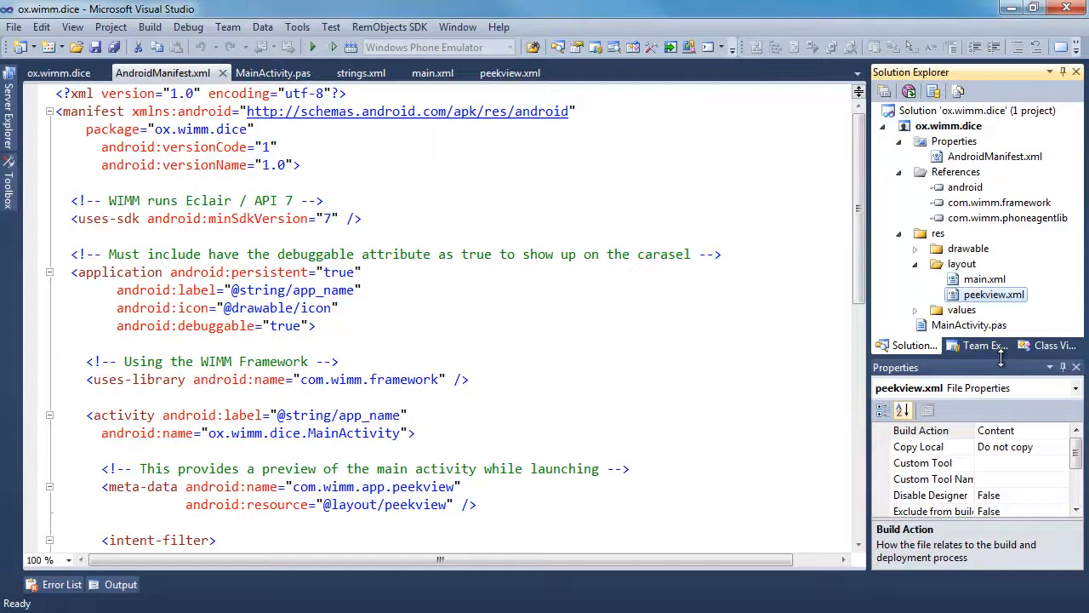
mouse_move(441, 349)
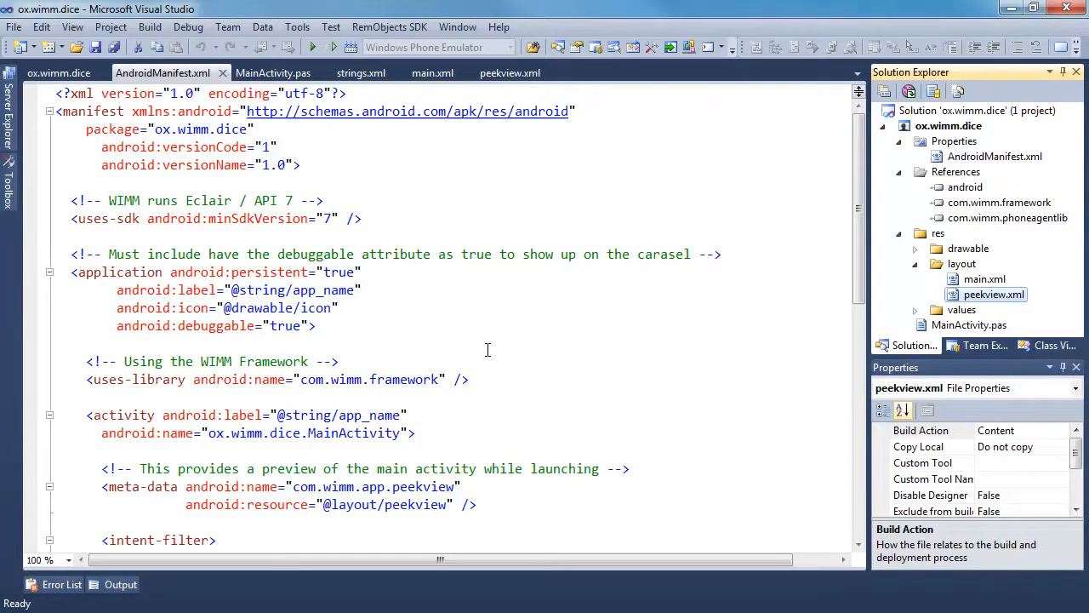
mouse_move(449, 336)
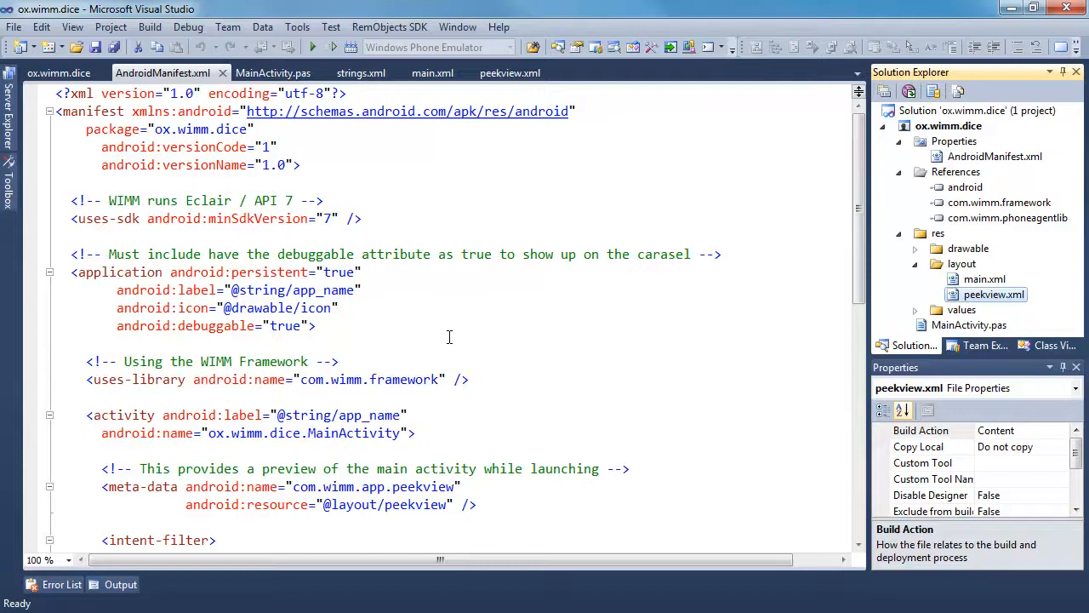
click(339, 361)
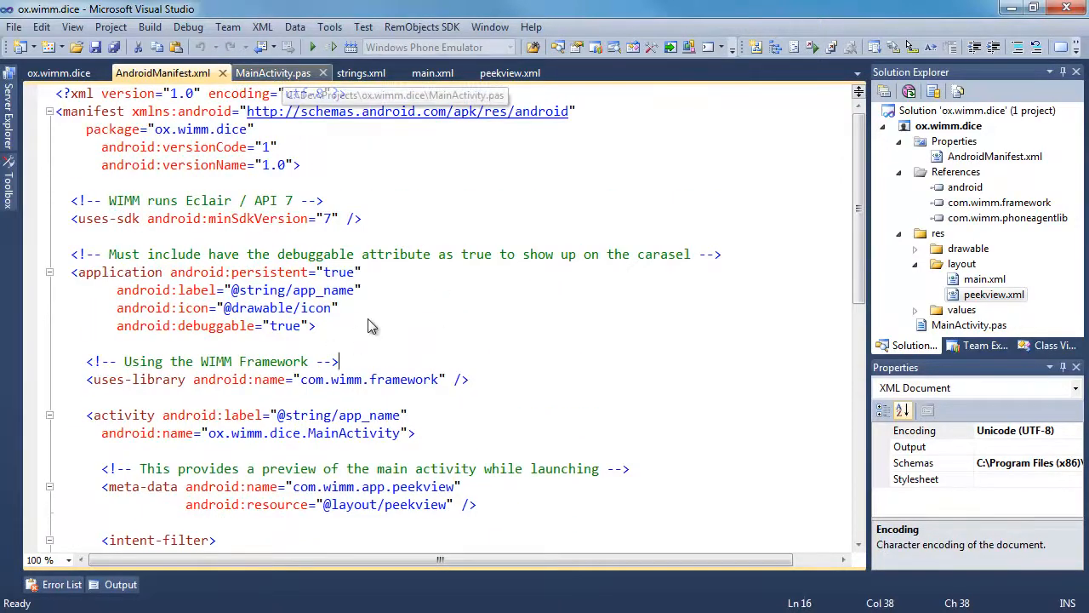
- Switch to MainActivity.pas to review the dice activity's uses clause and class declaration
click(273, 73)
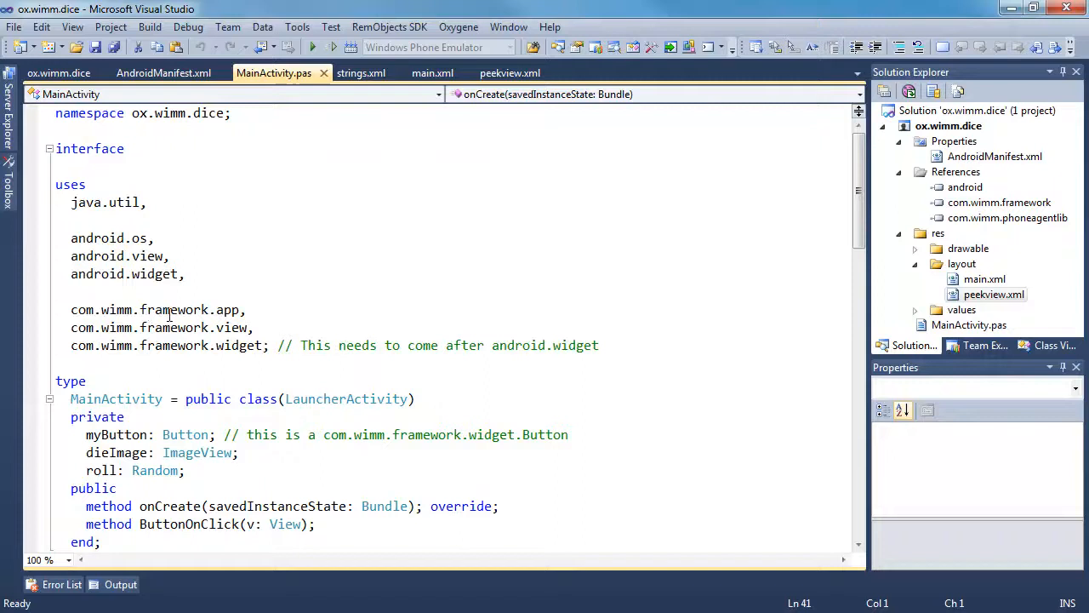
mouse_move(136, 269)
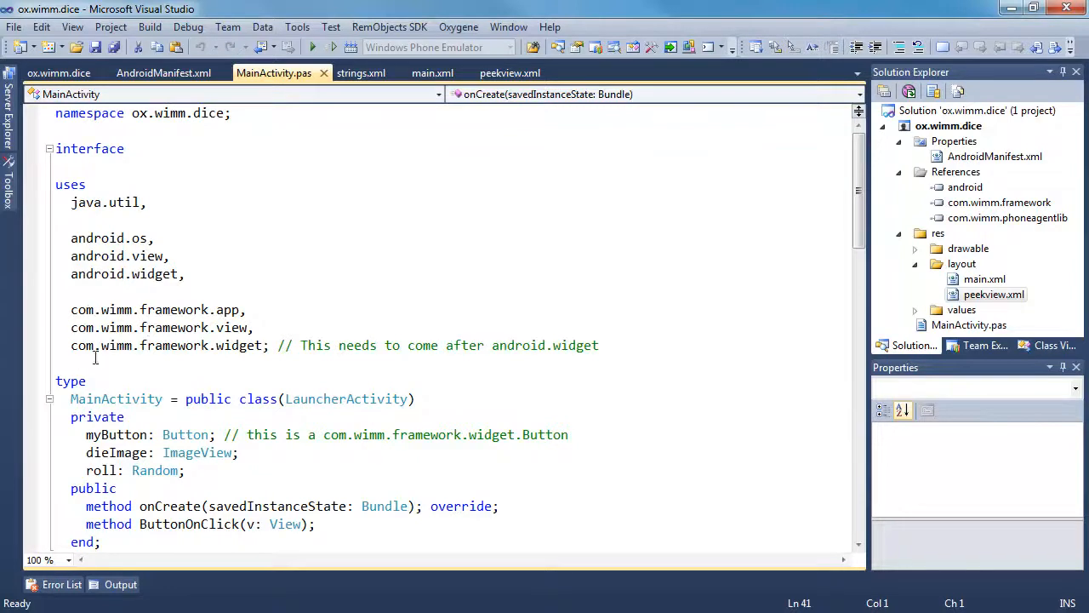
mouse_move(185, 435)
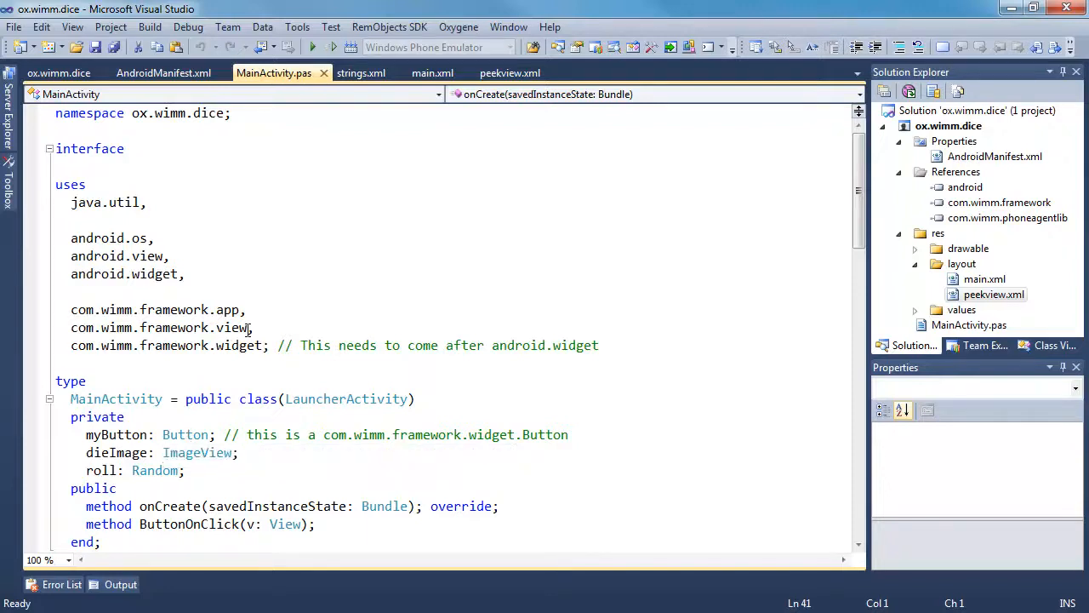
mouse_move(231, 345)
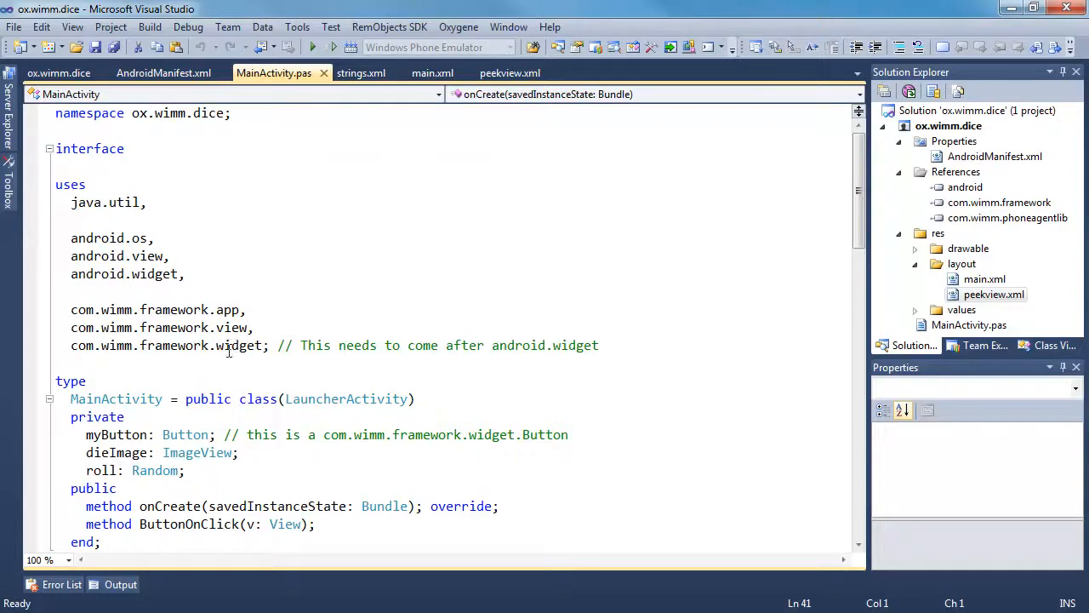
mouse_move(151, 362)
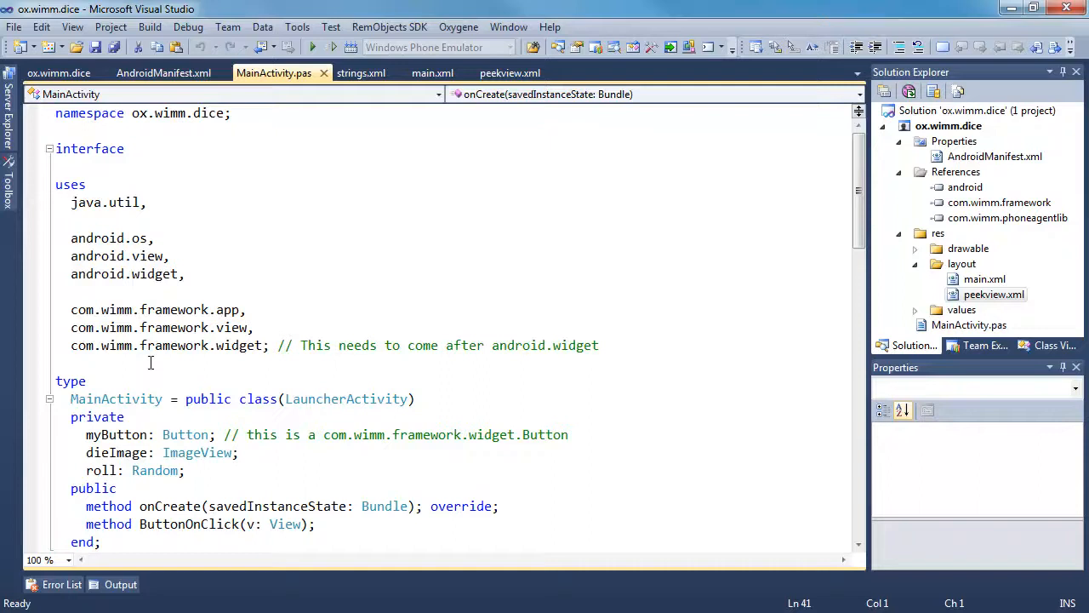
mouse_move(197, 452)
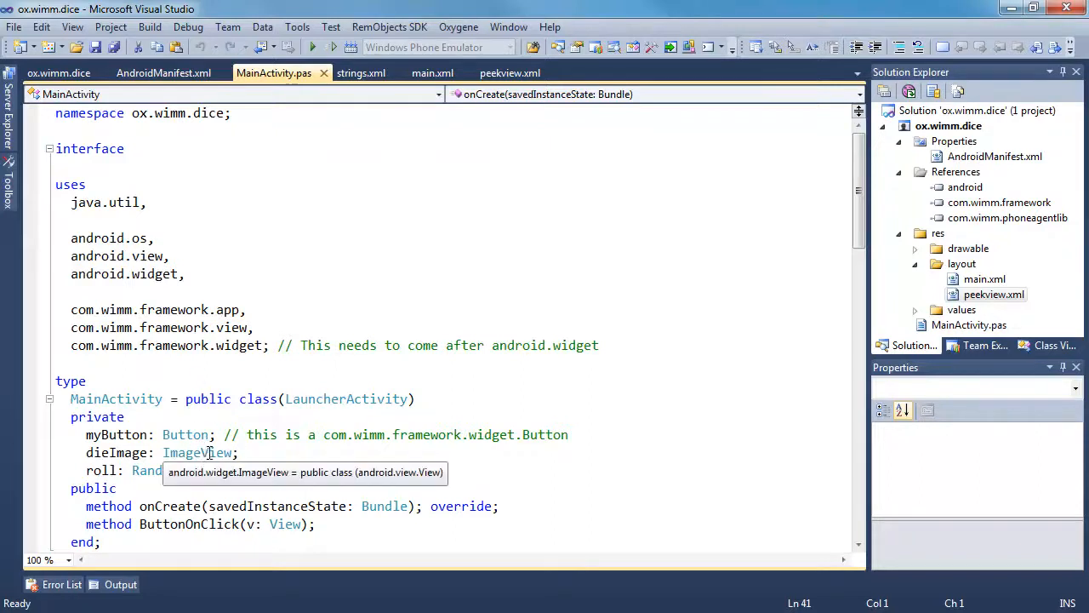
mouse_move(207, 452)
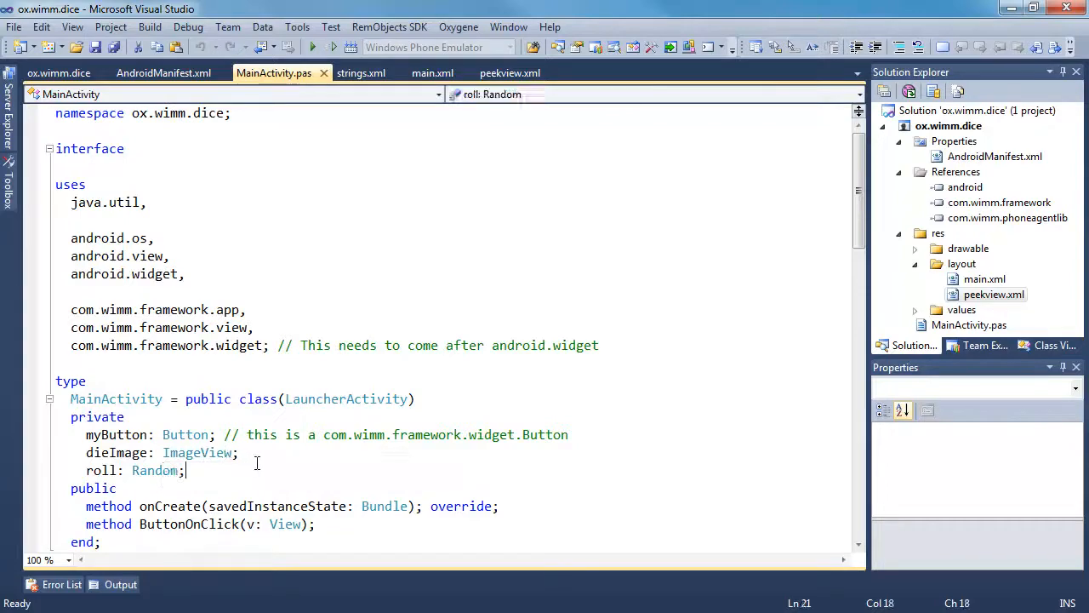
- Scroll through MainActivity.pas down to the onCreate setup and random-roll ButtonOnClick case statement
scroll(down, 3)
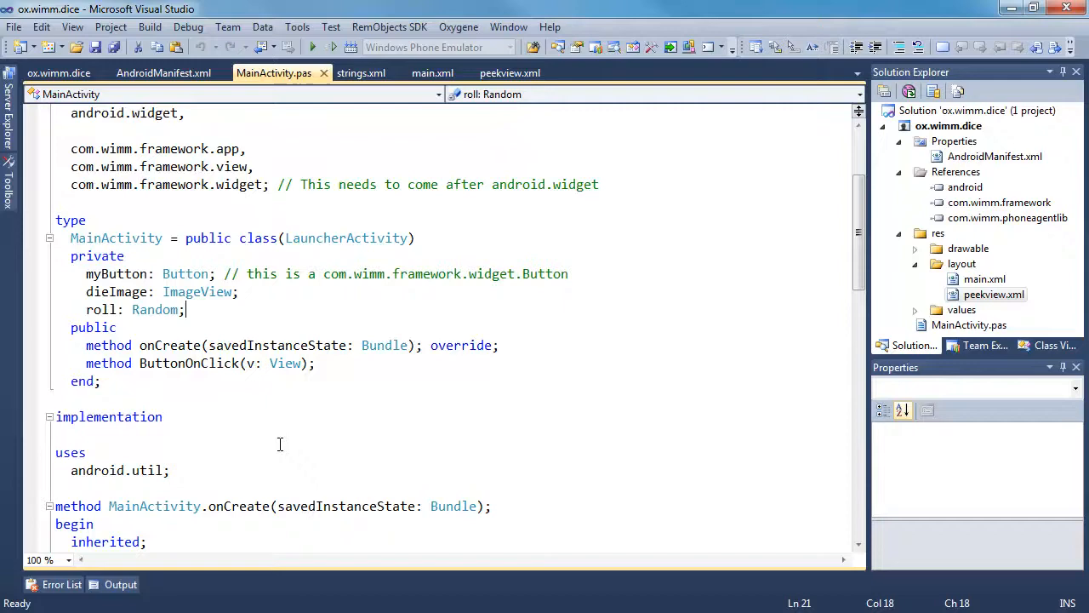
scroll(down, 3)
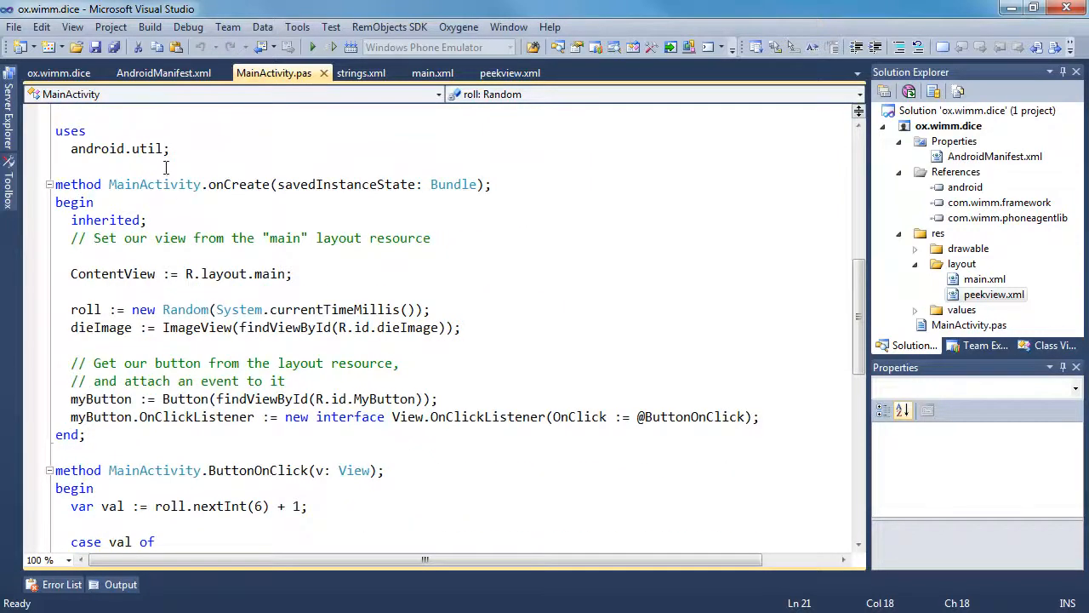
mouse_move(212, 443)
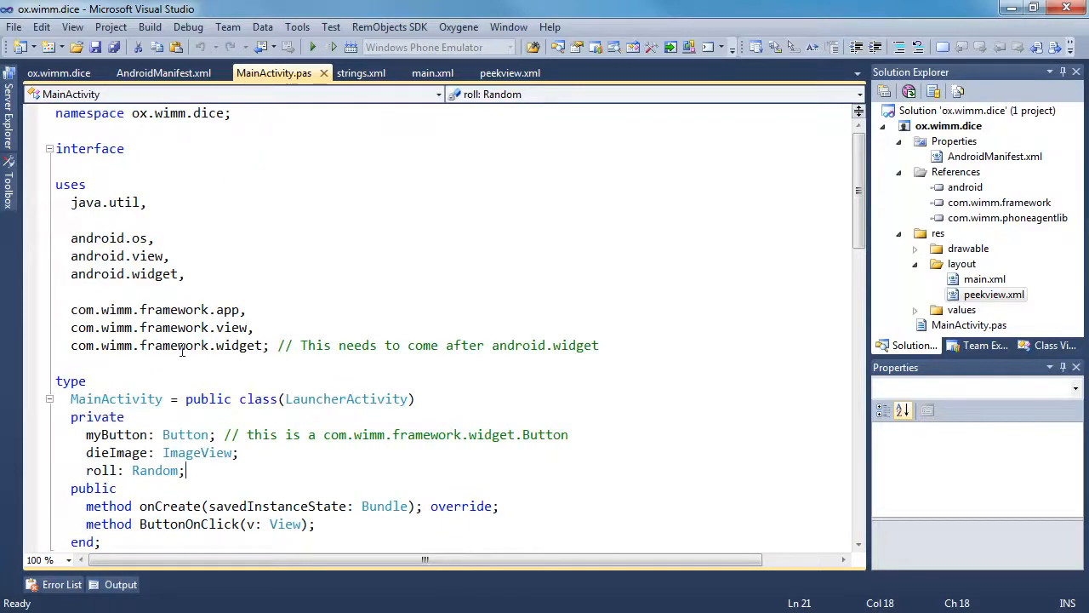
scroll(down, 3)
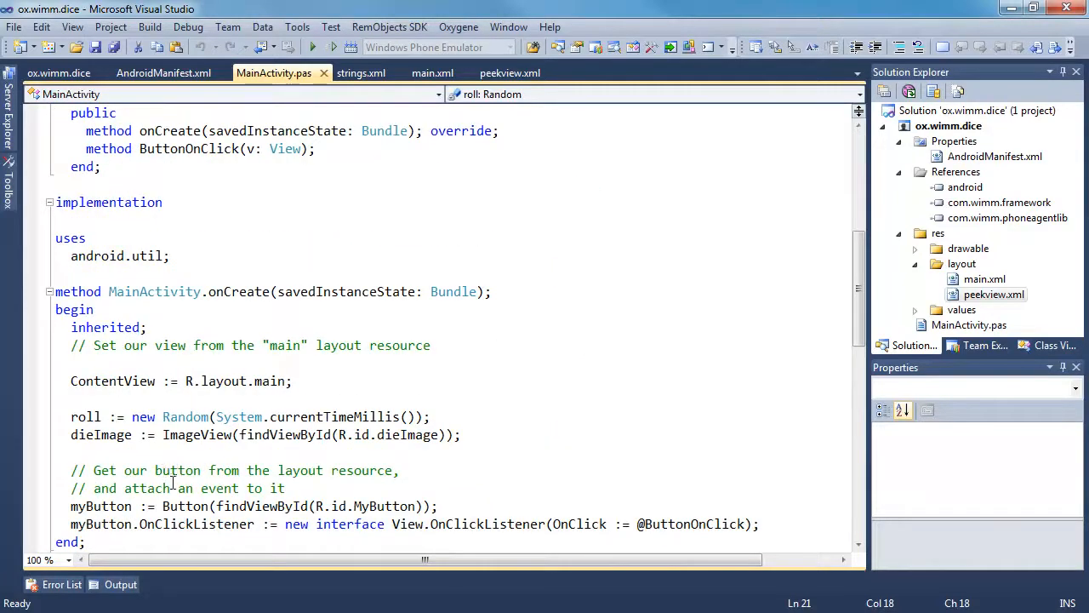
scroll(down, 3)
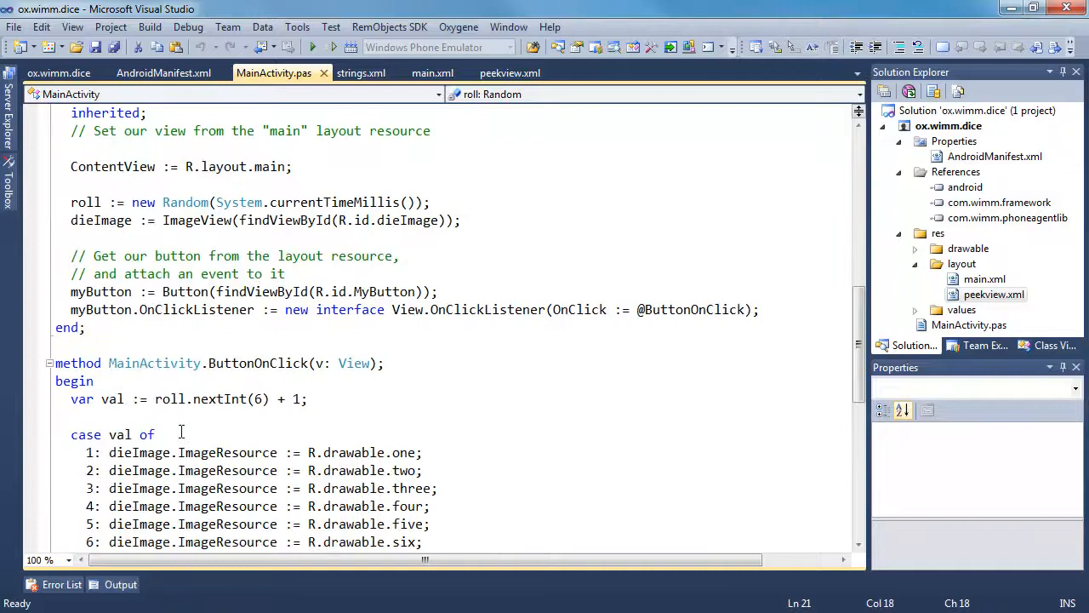
scroll(down, 3)
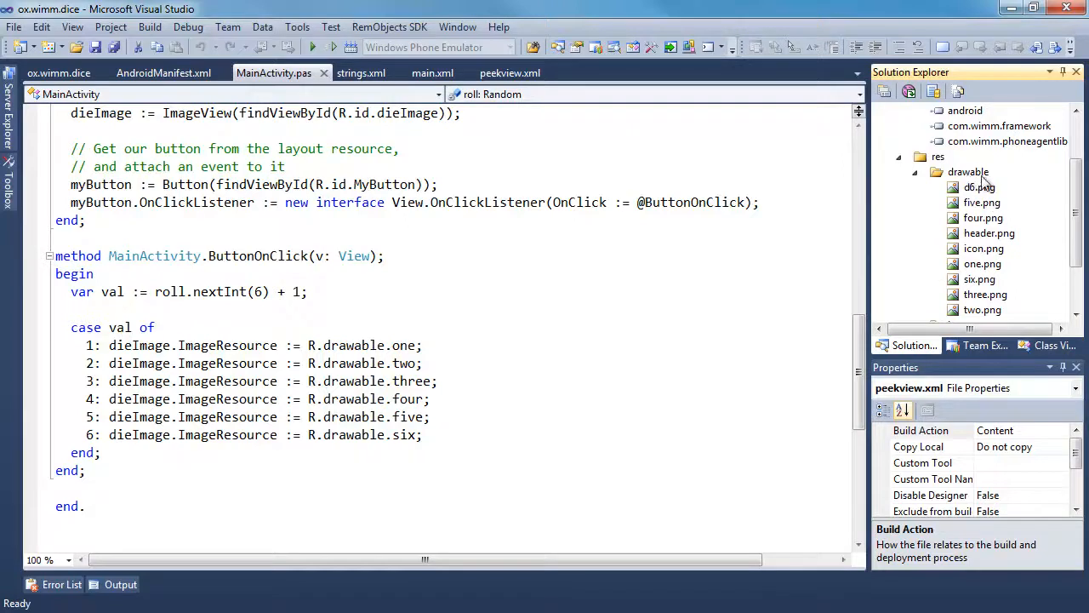
mouse_move(1060, 213)
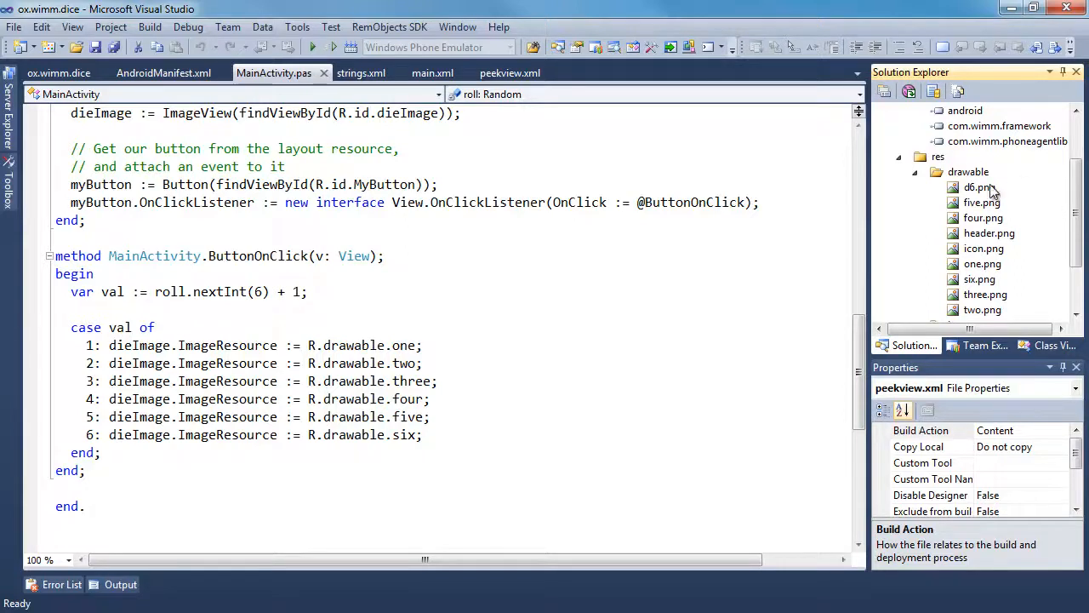
scroll(down, 3)
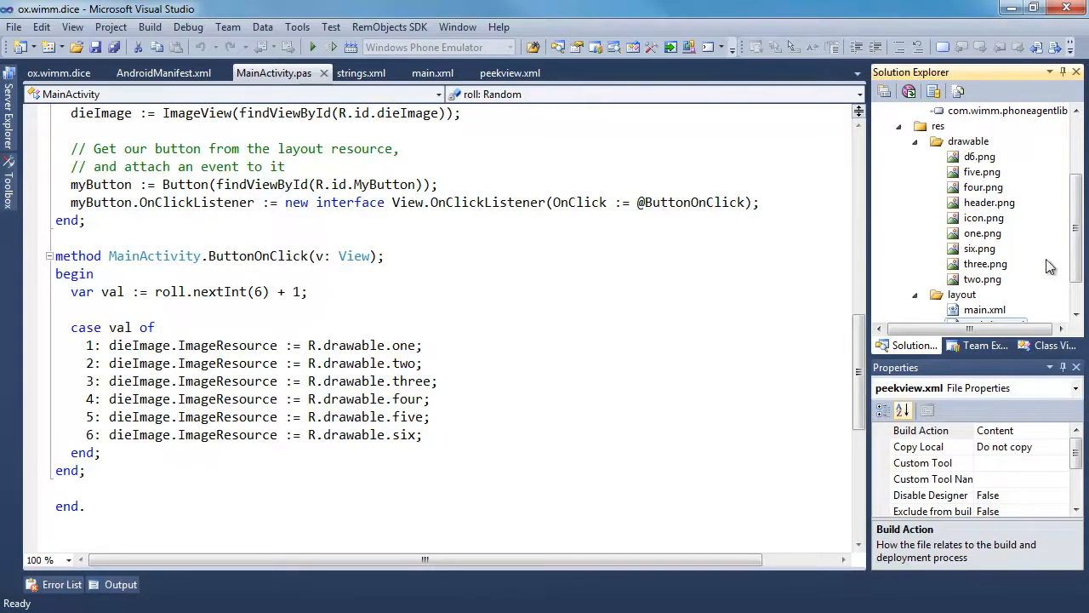
click(361, 72)
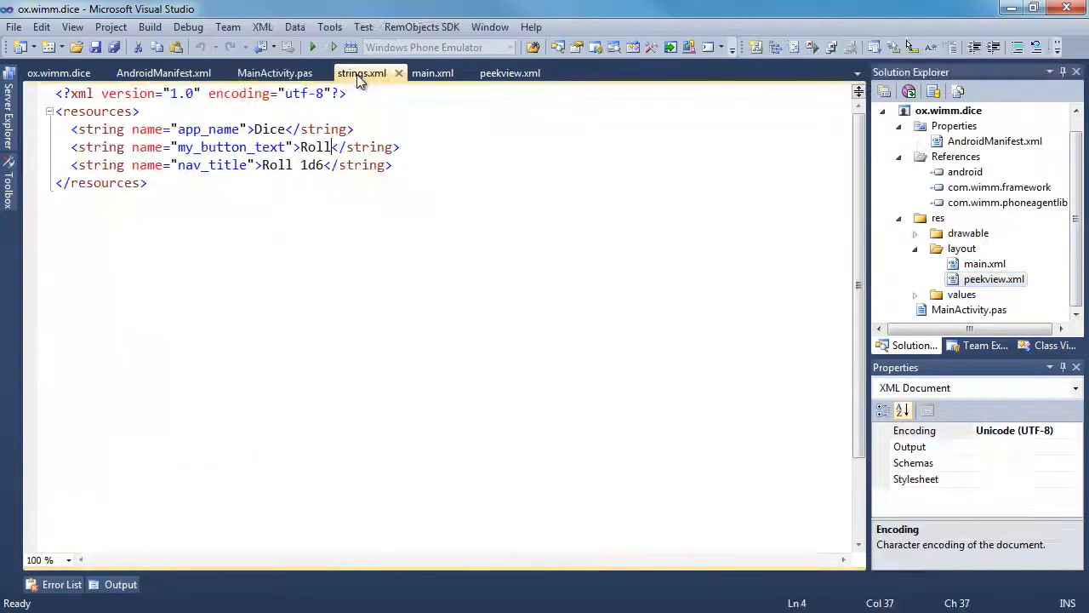
- Switch from strings.xml to the main.xml ViewTray layout with the title TextView and d6 ImageView
click(432, 72)
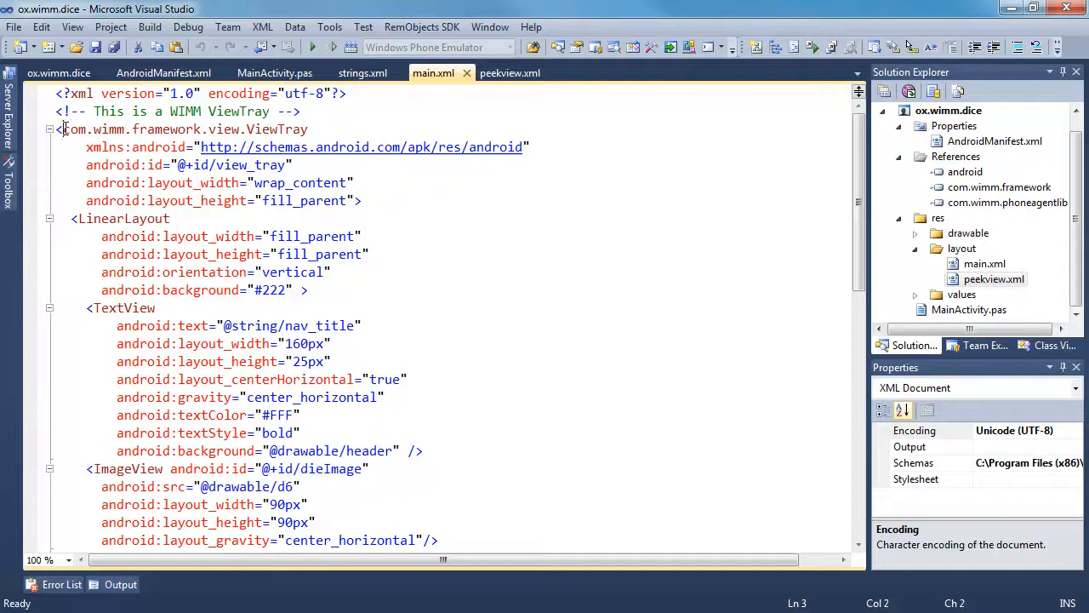
click(253, 129)
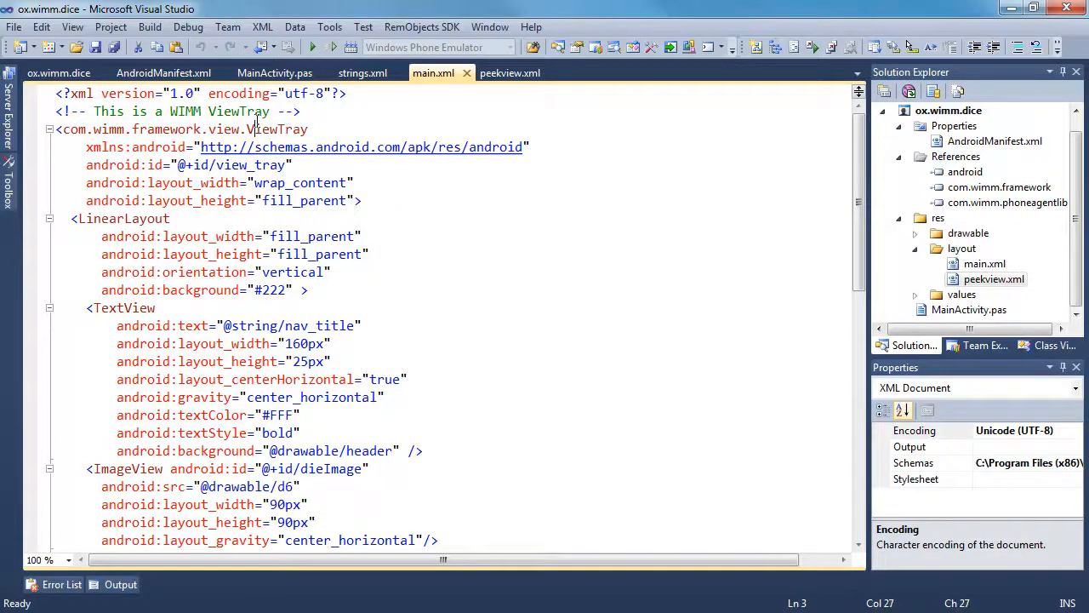
click(274, 72)
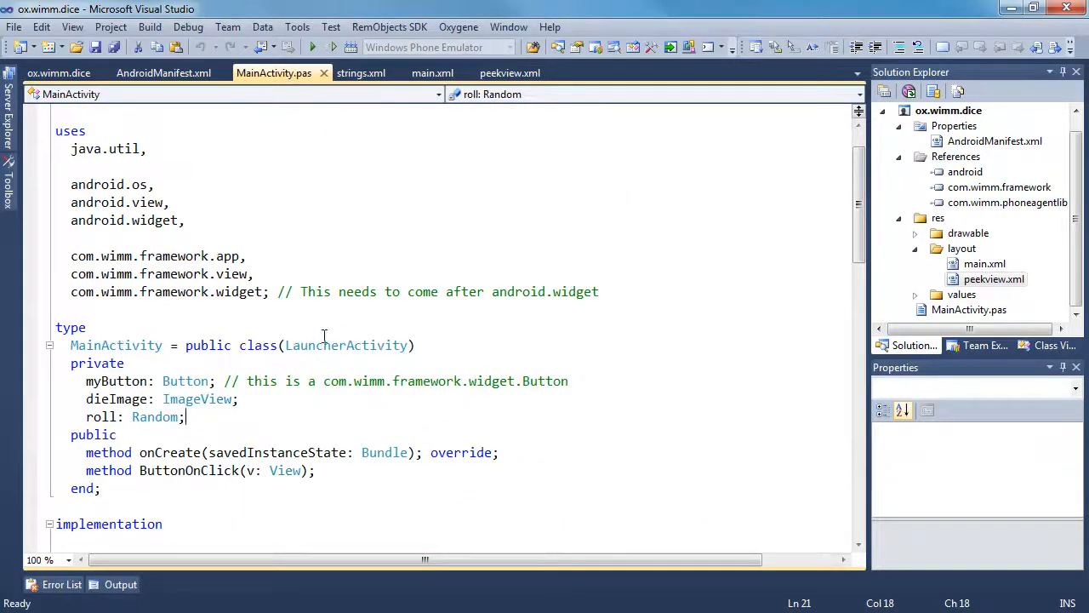
mouse_move(347, 345)
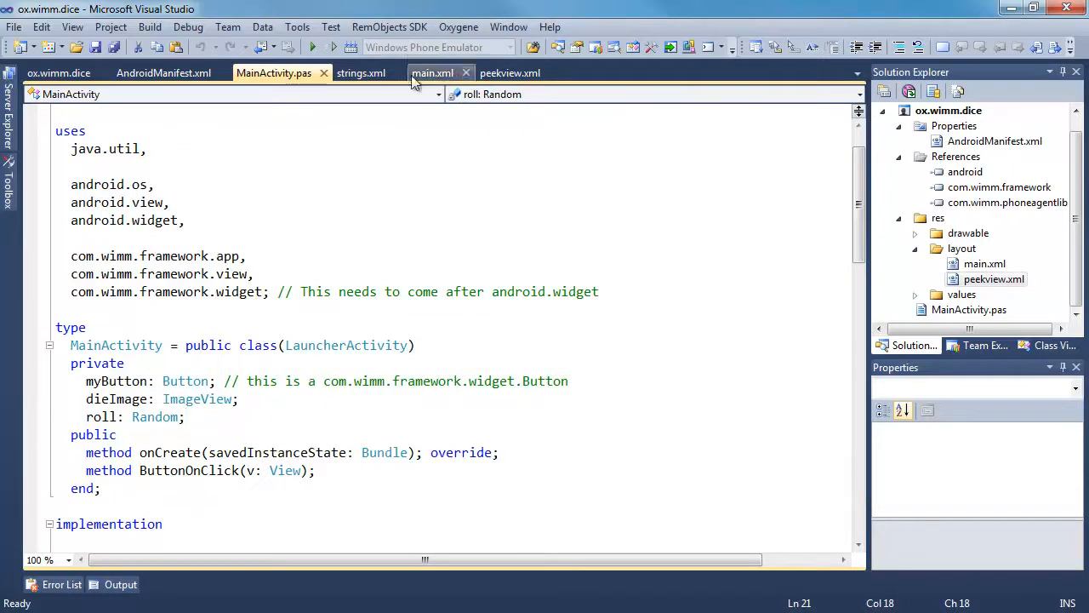
click(433, 72)
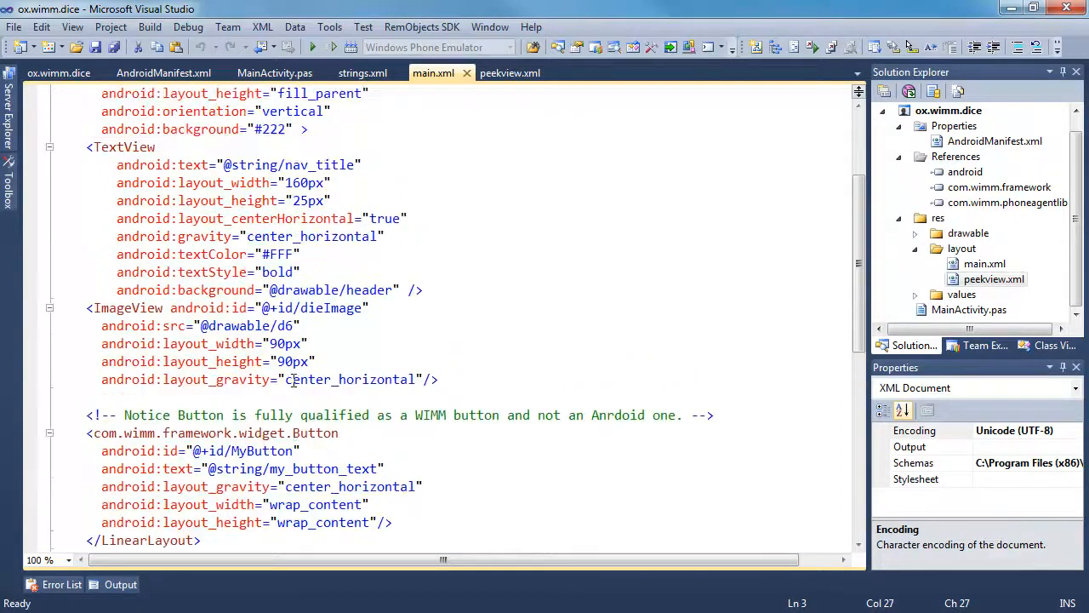
click(510, 72)
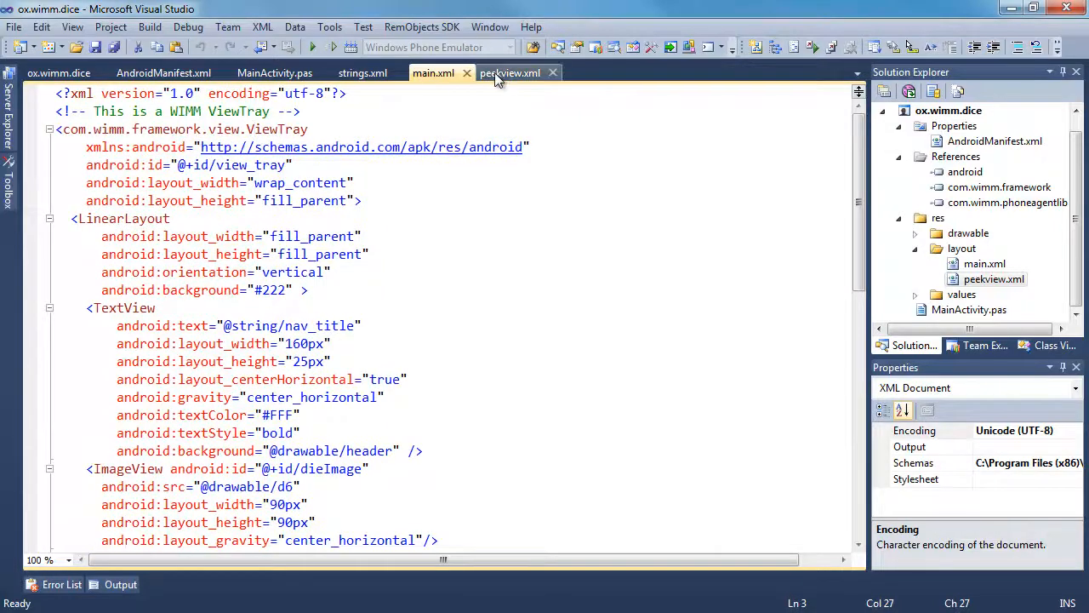
click(511, 72)
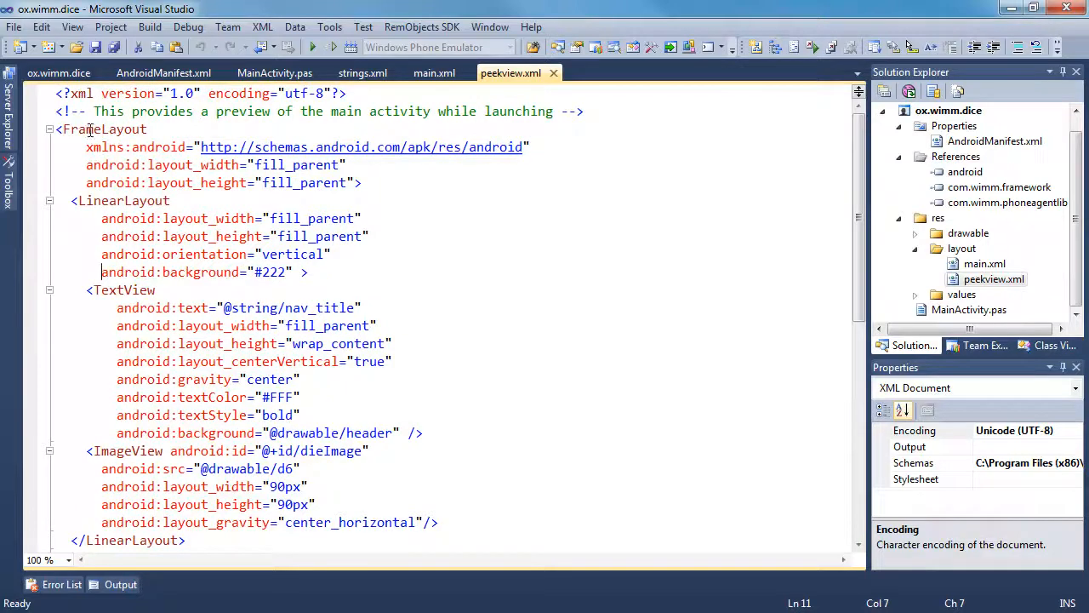
scroll(down, 3)
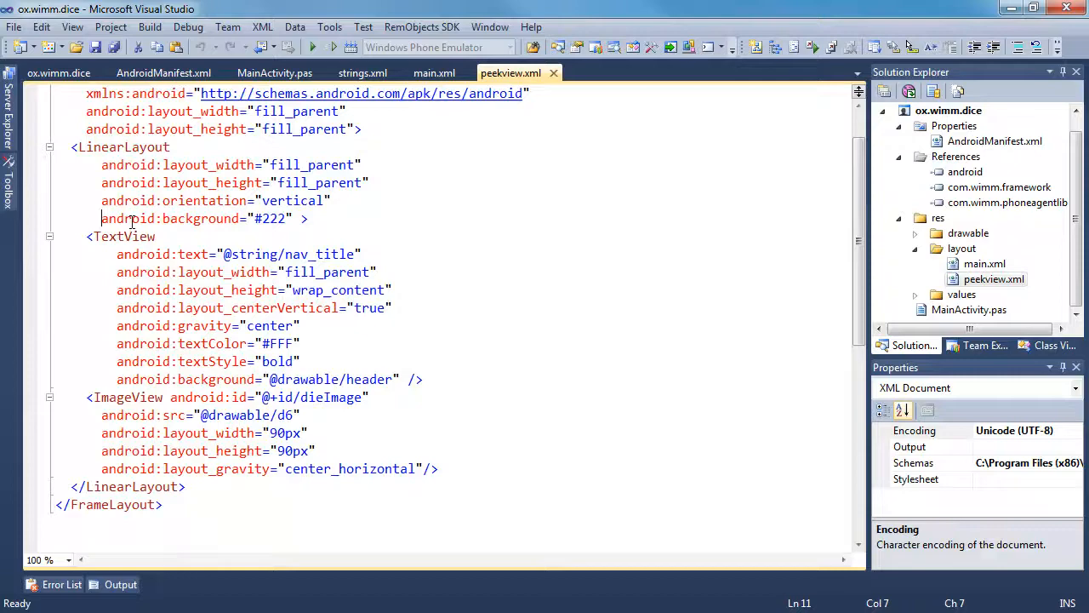
mouse_move(338, 218)
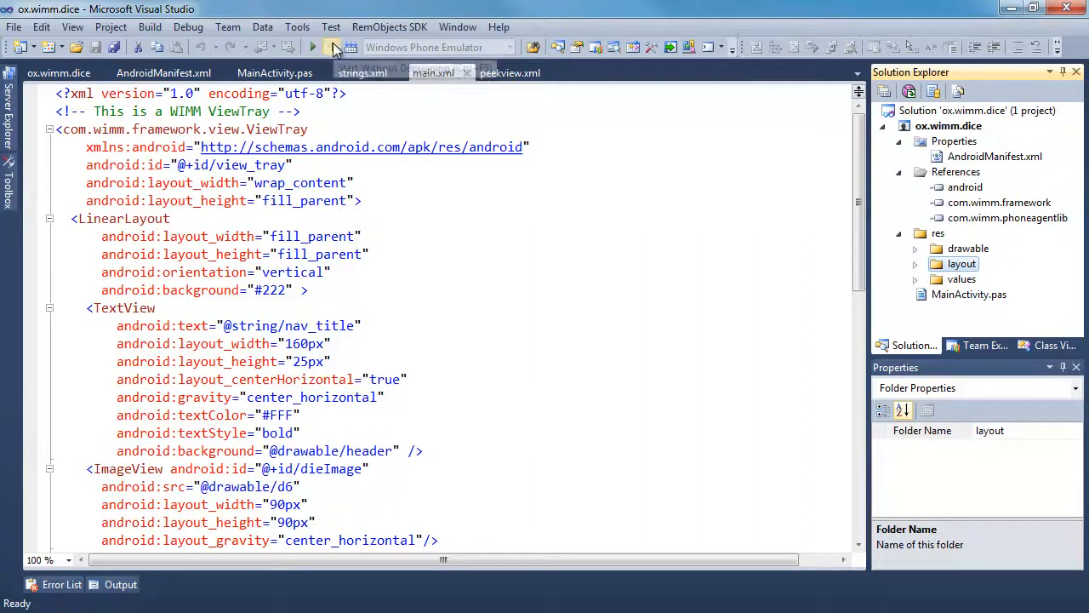
- Start the dice app without debugging in the emulator and roll the die twice to change its face
click(312, 47)
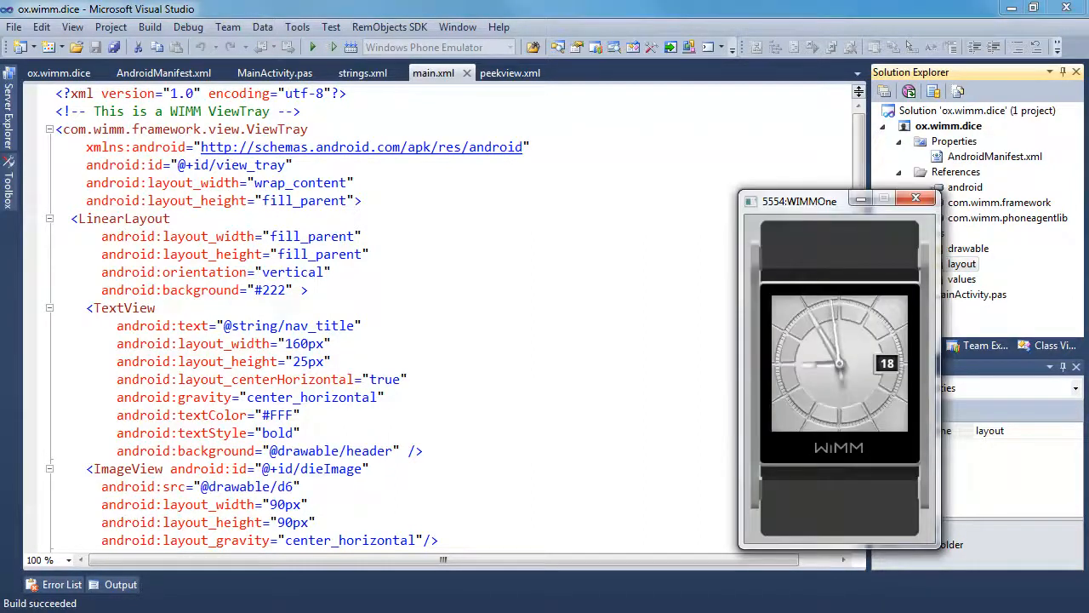
click(315, 47)
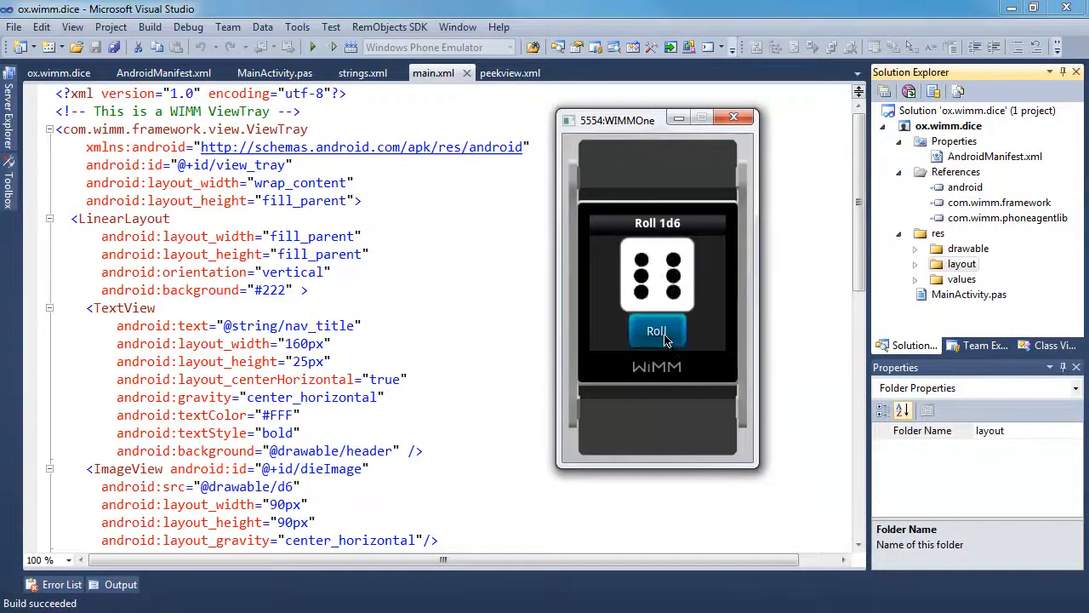
click(656, 331)
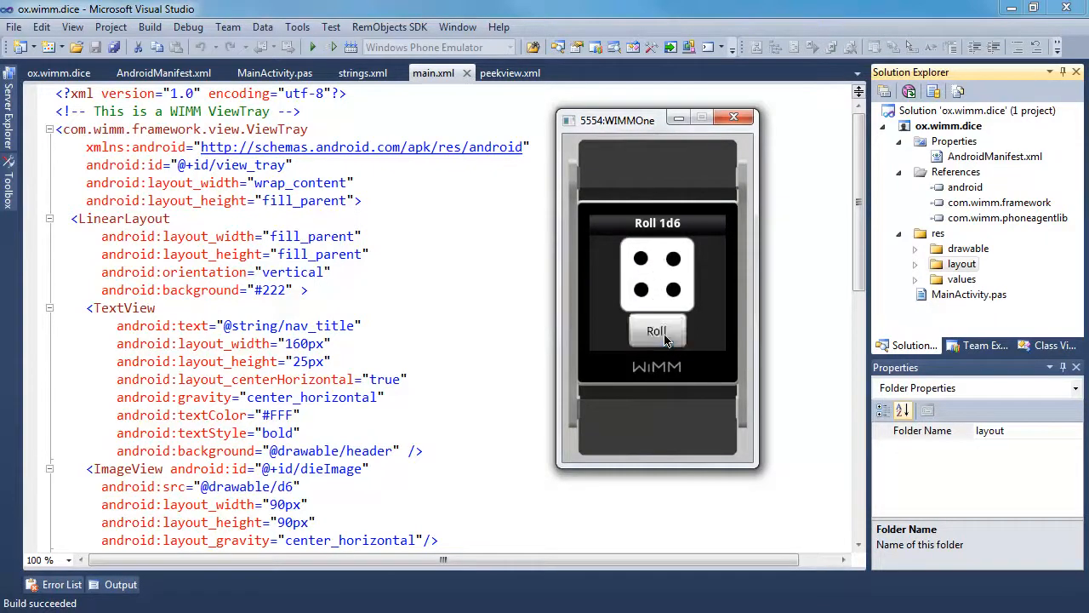
click(658, 330)
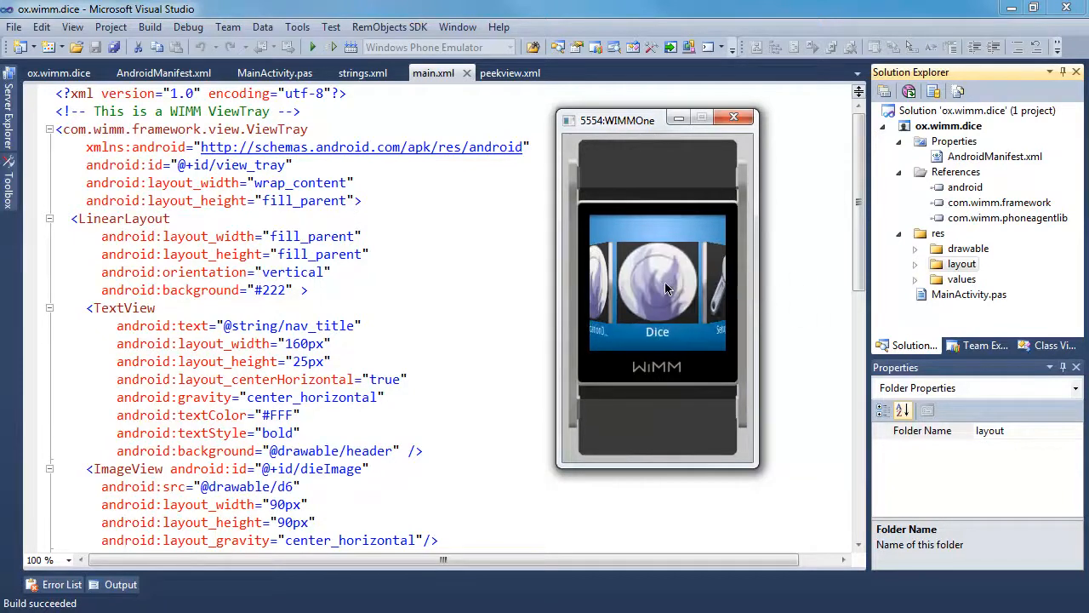
- Relaunch Dice from the launcher, roll a three, then close the emulator window
click(657, 285)
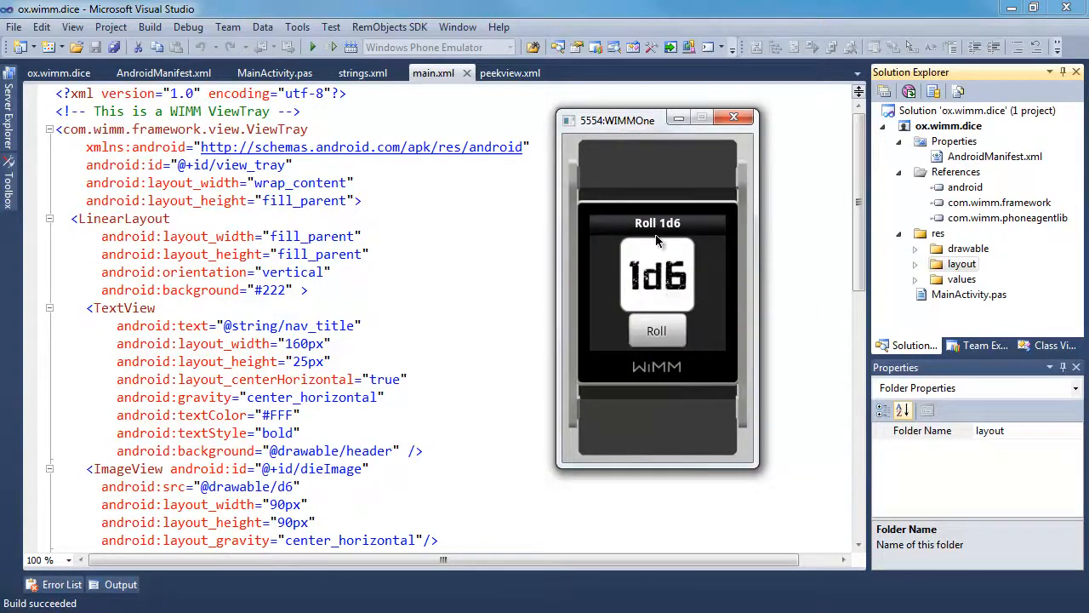
mouse_move(685, 224)
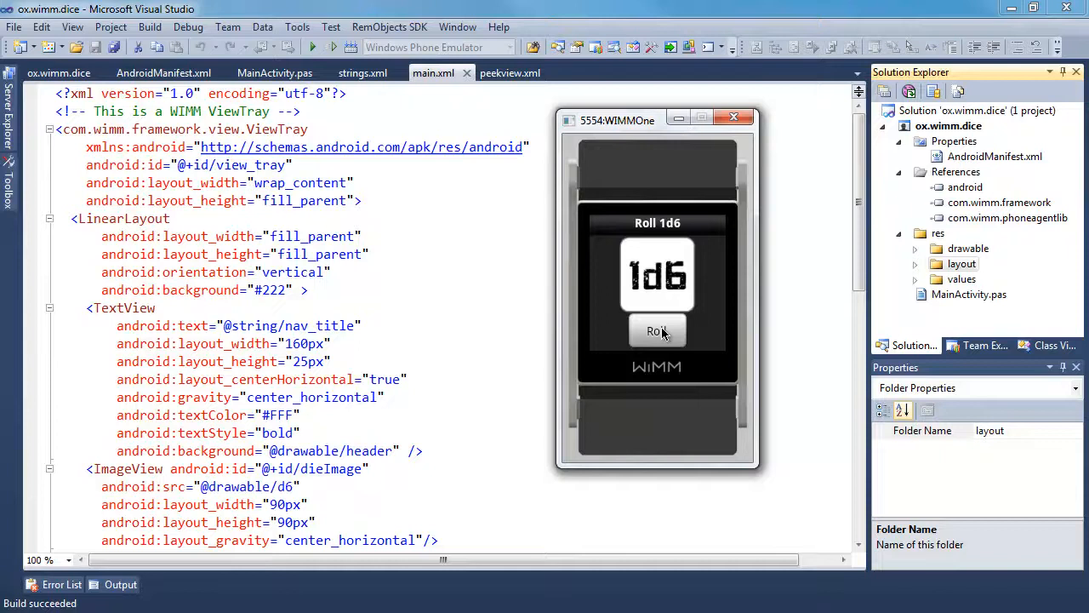
click(657, 331)
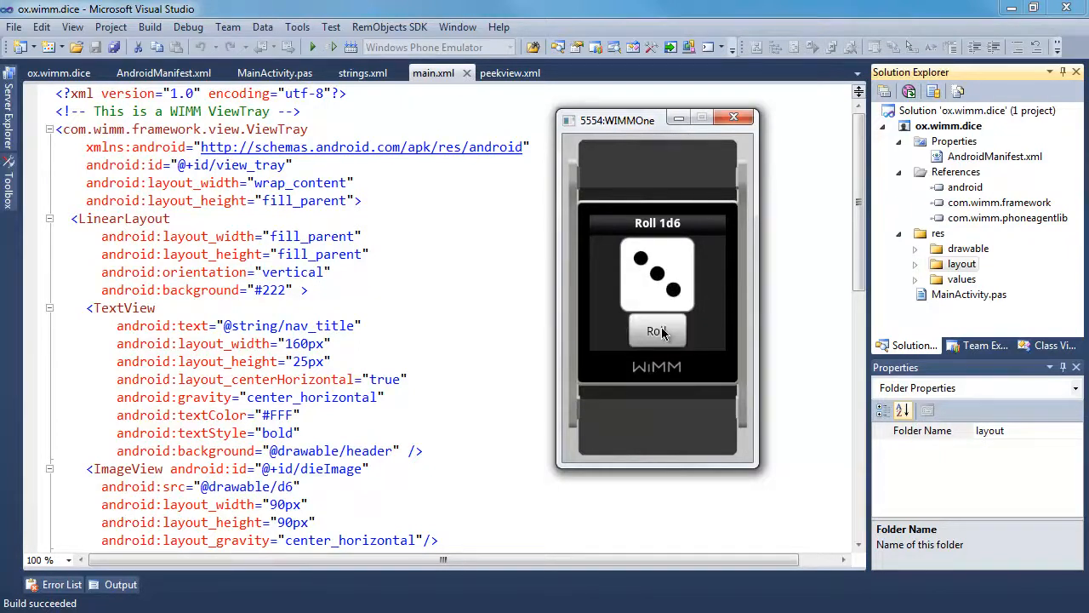
mouse_move(734, 117)
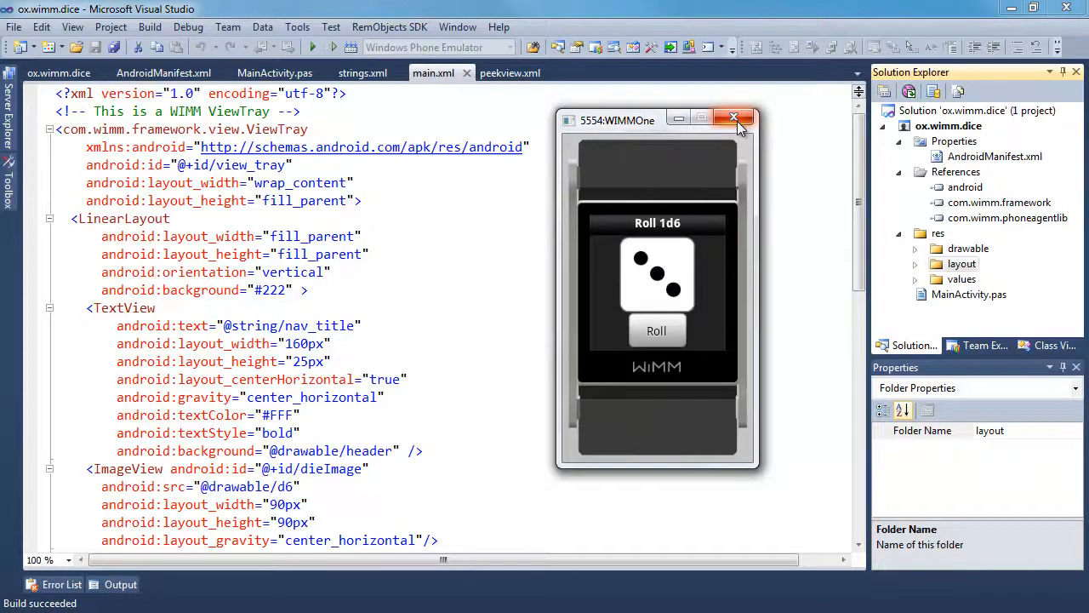
click(735, 117)
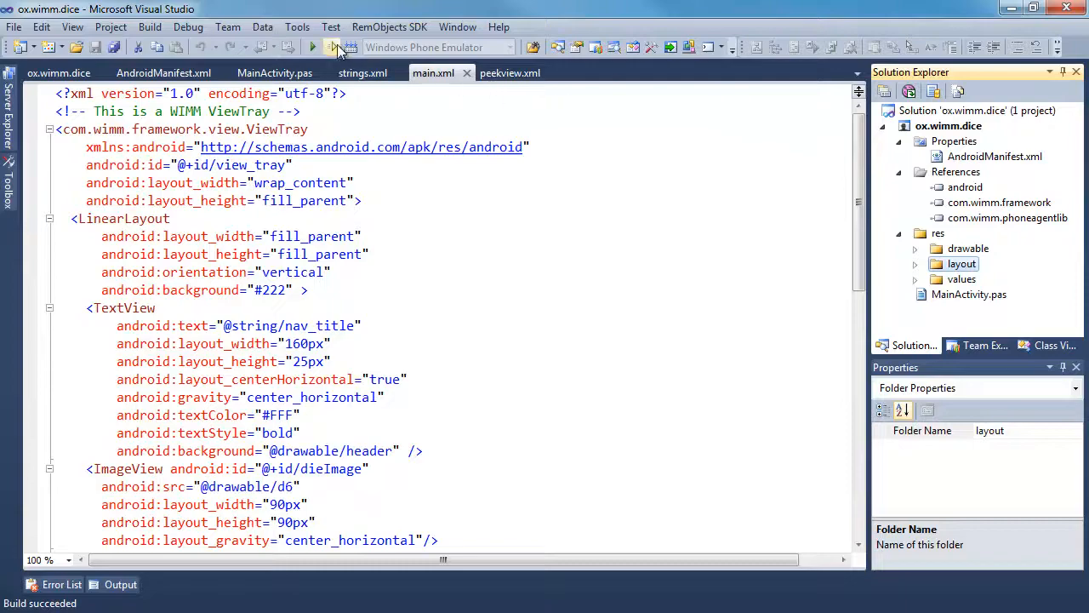
- Start Without Debugging to deploy and launch the Dice app on the connected WIMM watch
click(312, 47)
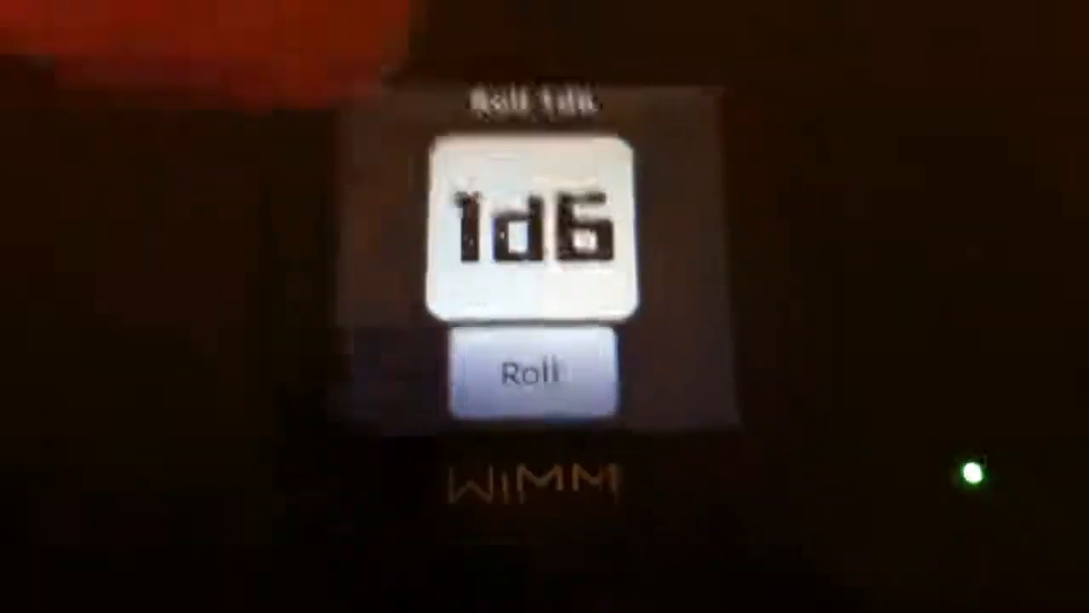
- Show the Roll 1d6 app on the physical watch, exit to the clock face and bring up the launcher carousel
click(540, 374)
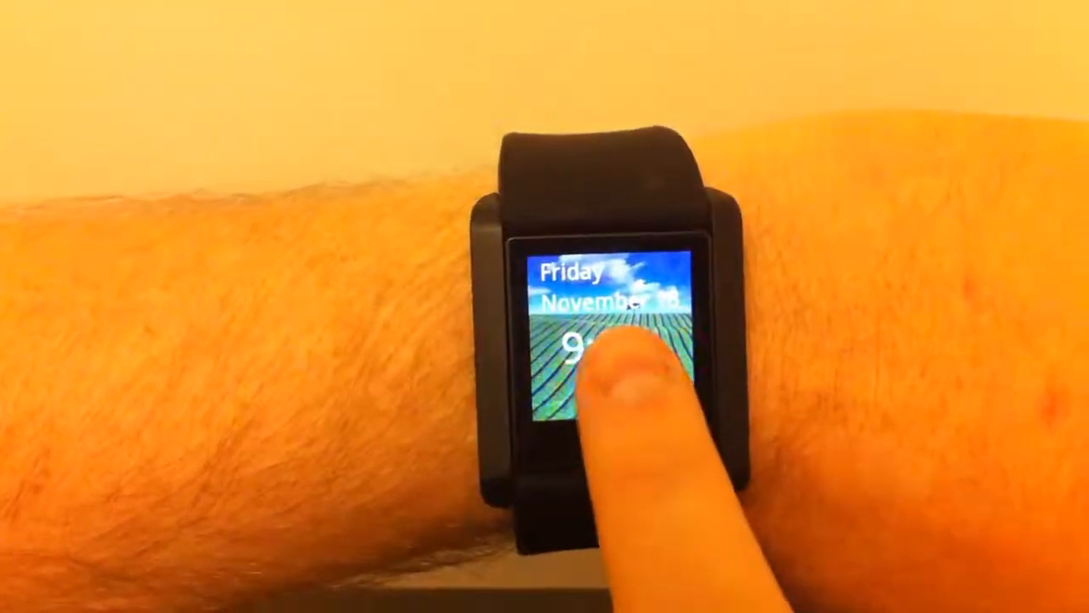
click(605, 349)
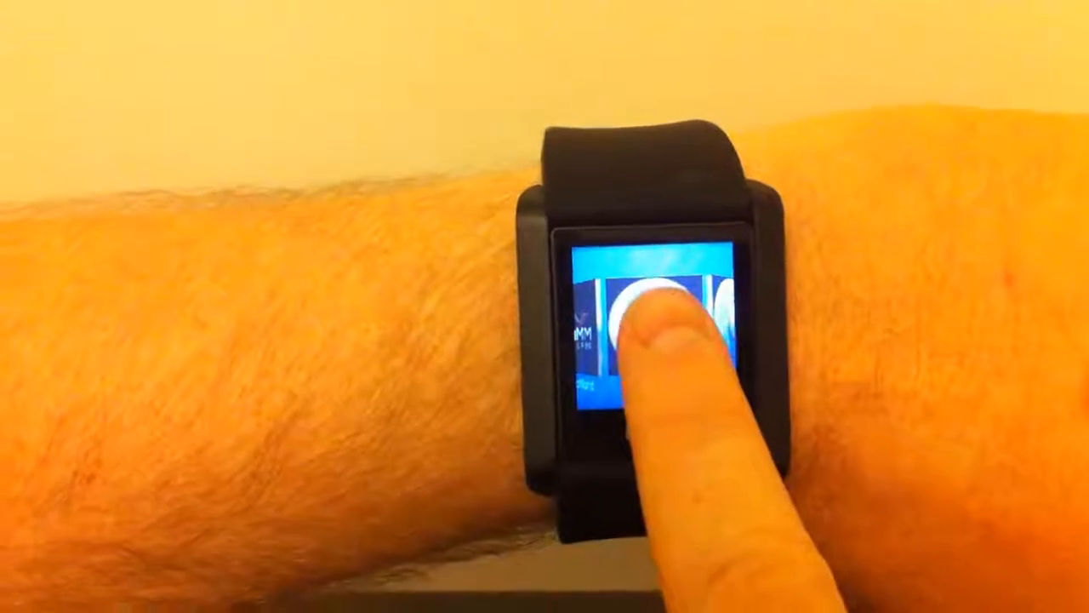